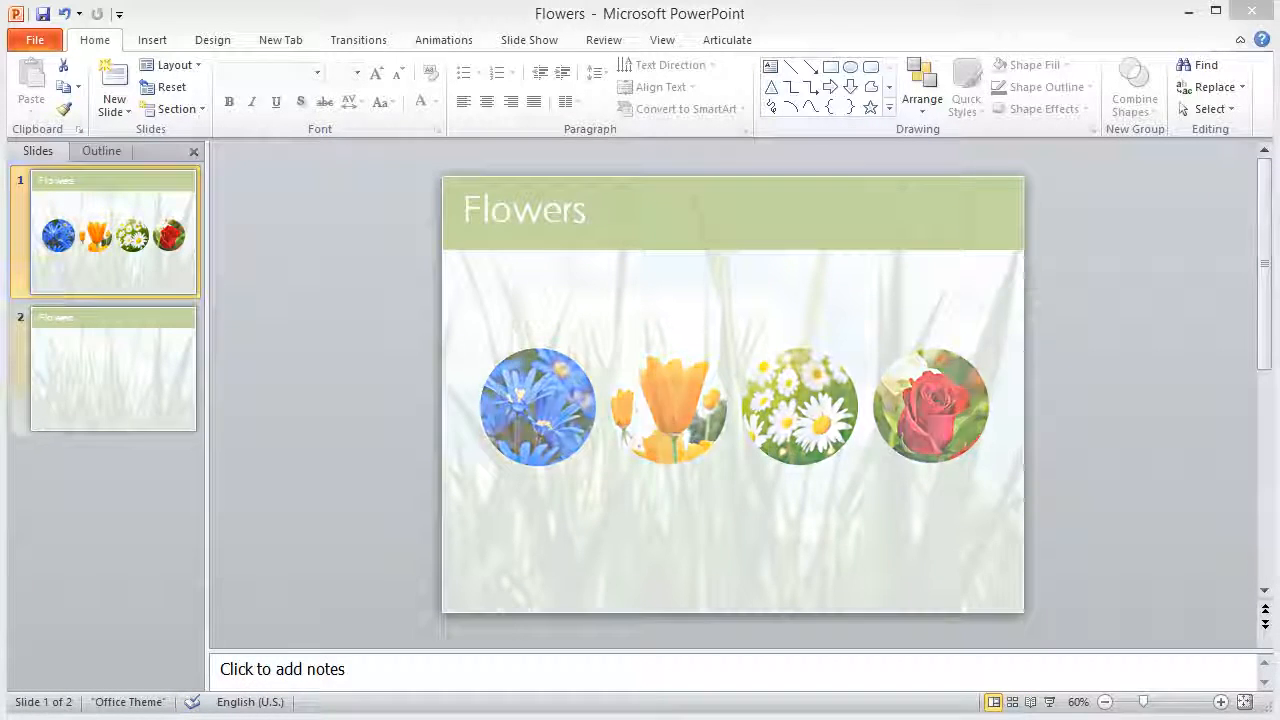
# Go to blank slide 2 and show the Insert options for adding content
pyautogui.click(112, 368)
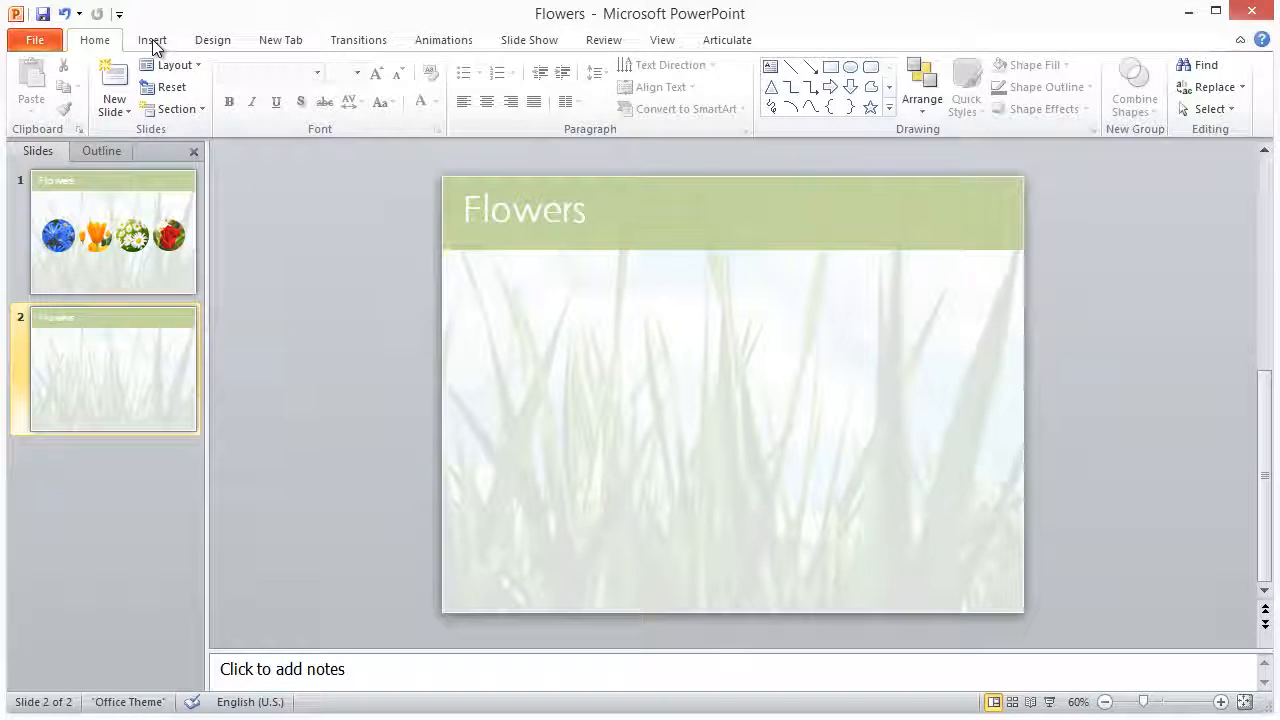
pyautogui.click(152, 40)
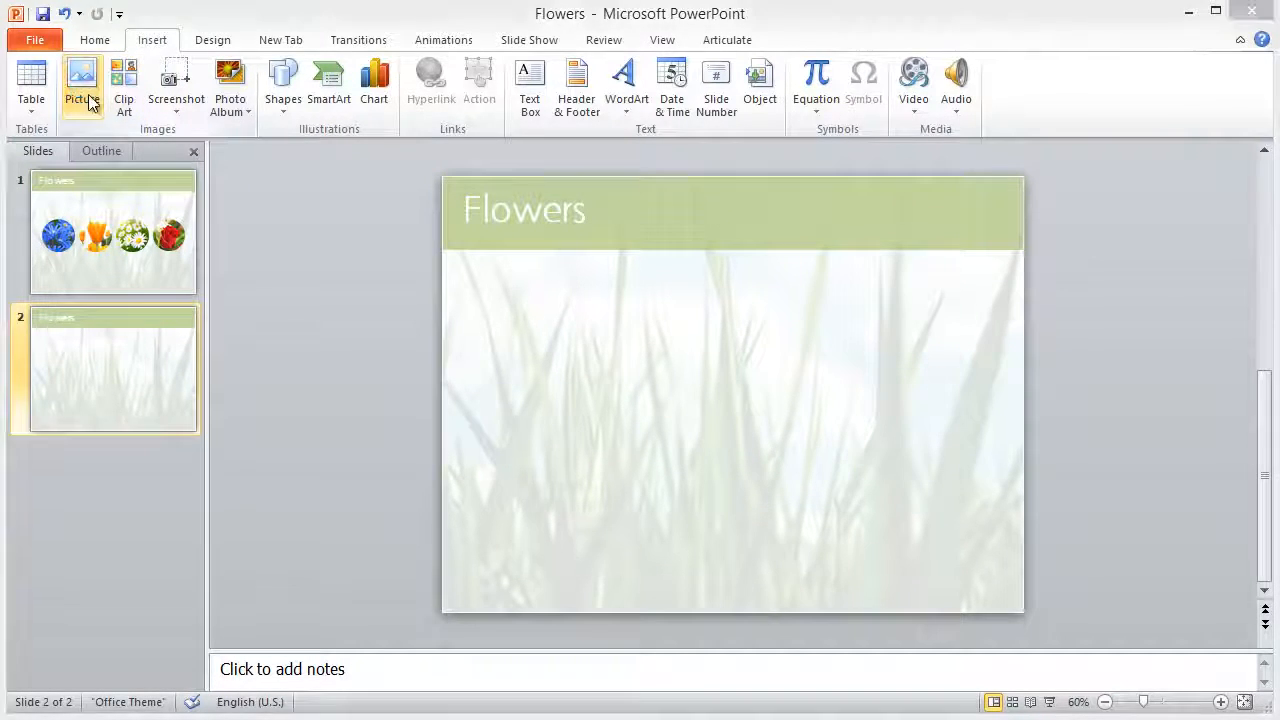
# Insert the blue flowers, red rose, white daisies and yellow tulip photos from disk
pyautogui.click(80, 84)
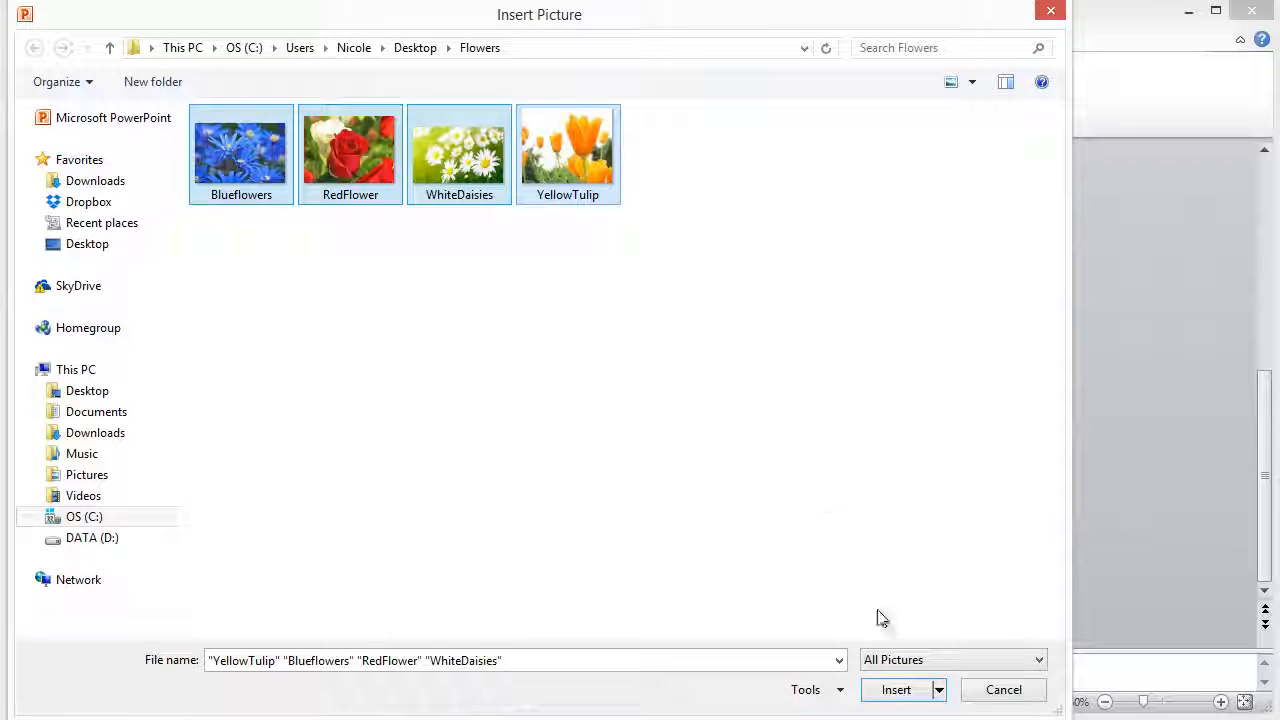
pyautogui.click(896, 688)
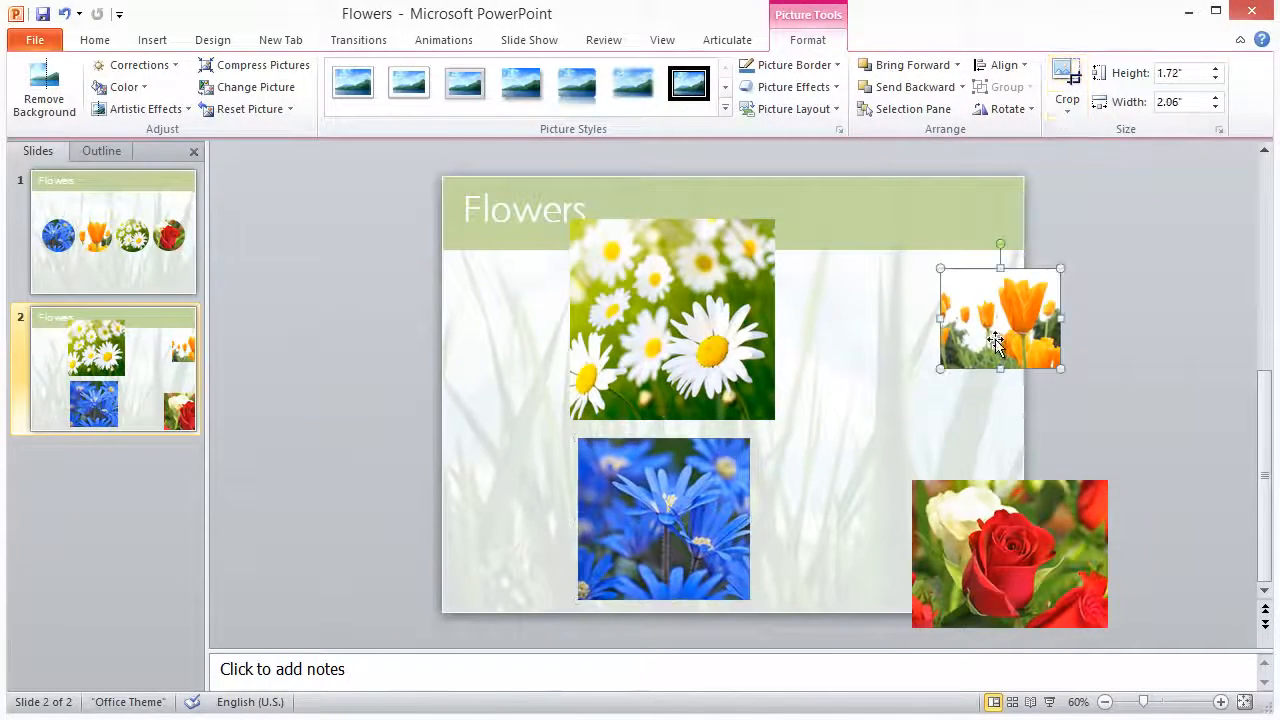
# Crop the tulip and rose photos down to squares
pyautogui.click(1066, 84)
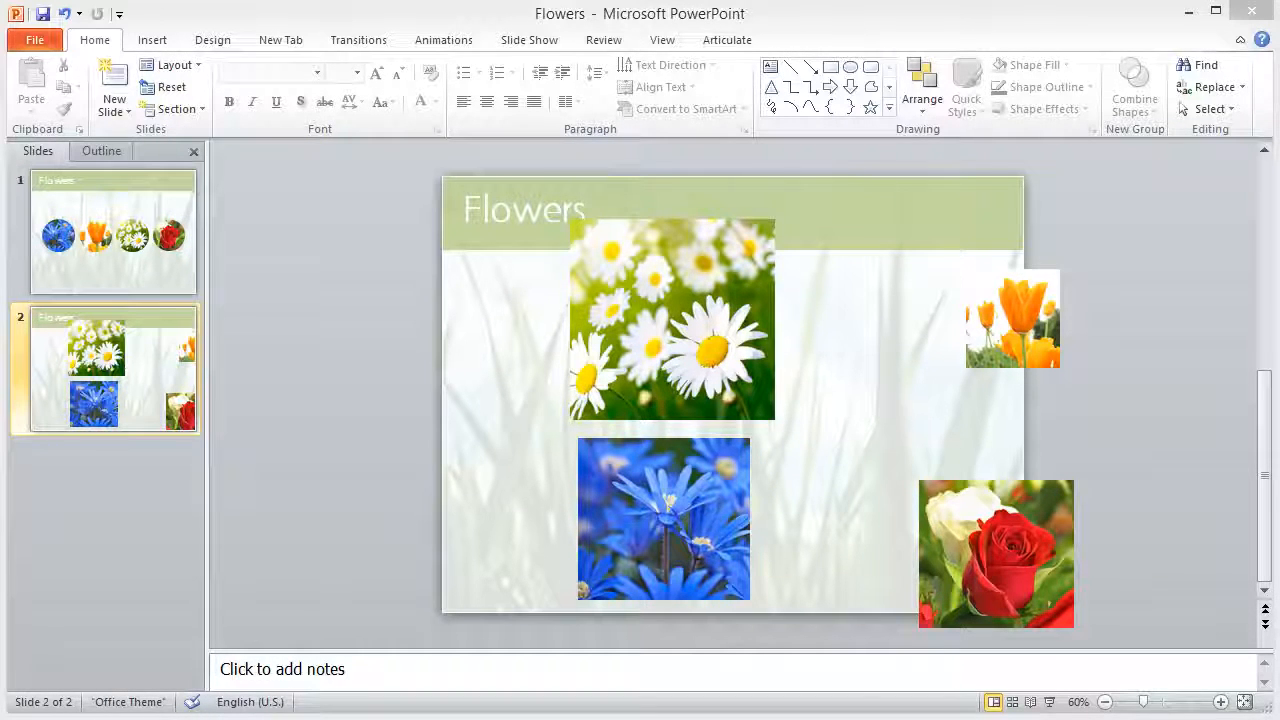
# Select all four photos and apply the Soft Edge Oval style with Soft Edges set to none
pyautogui.click(996, 554)
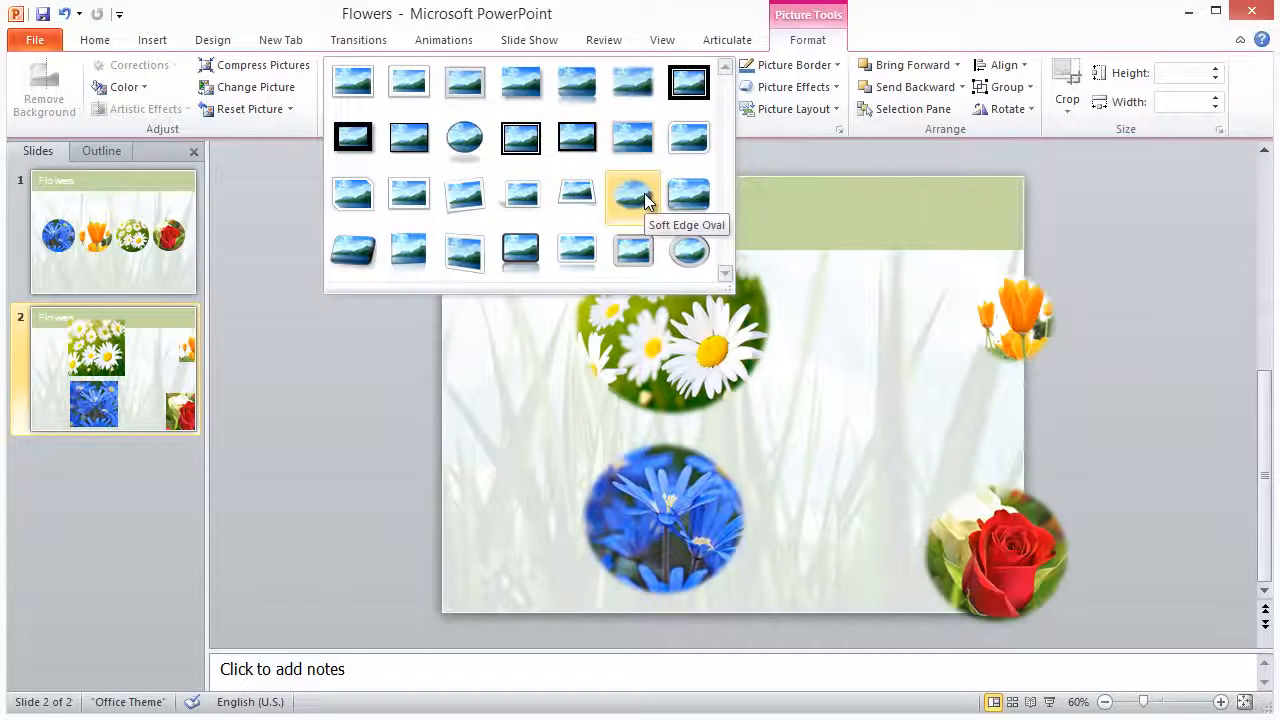
pyautogui.click(632, 196)
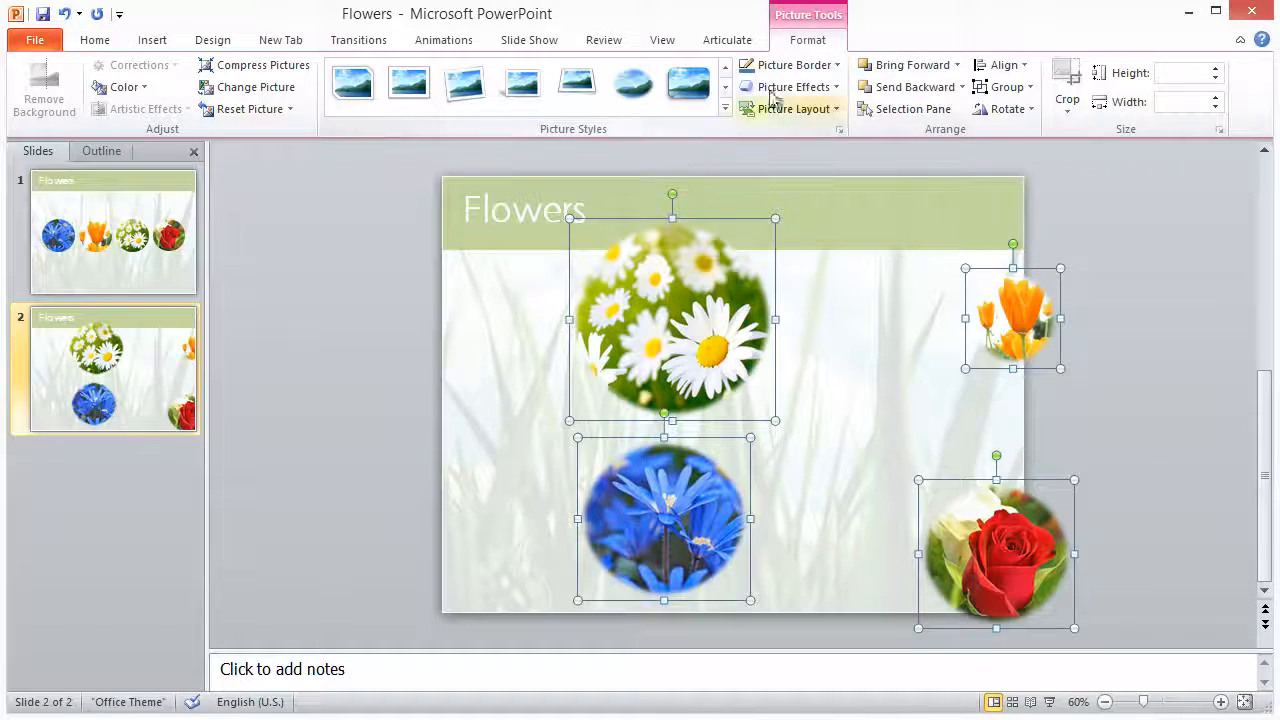
pyautogui.click(792, 86)
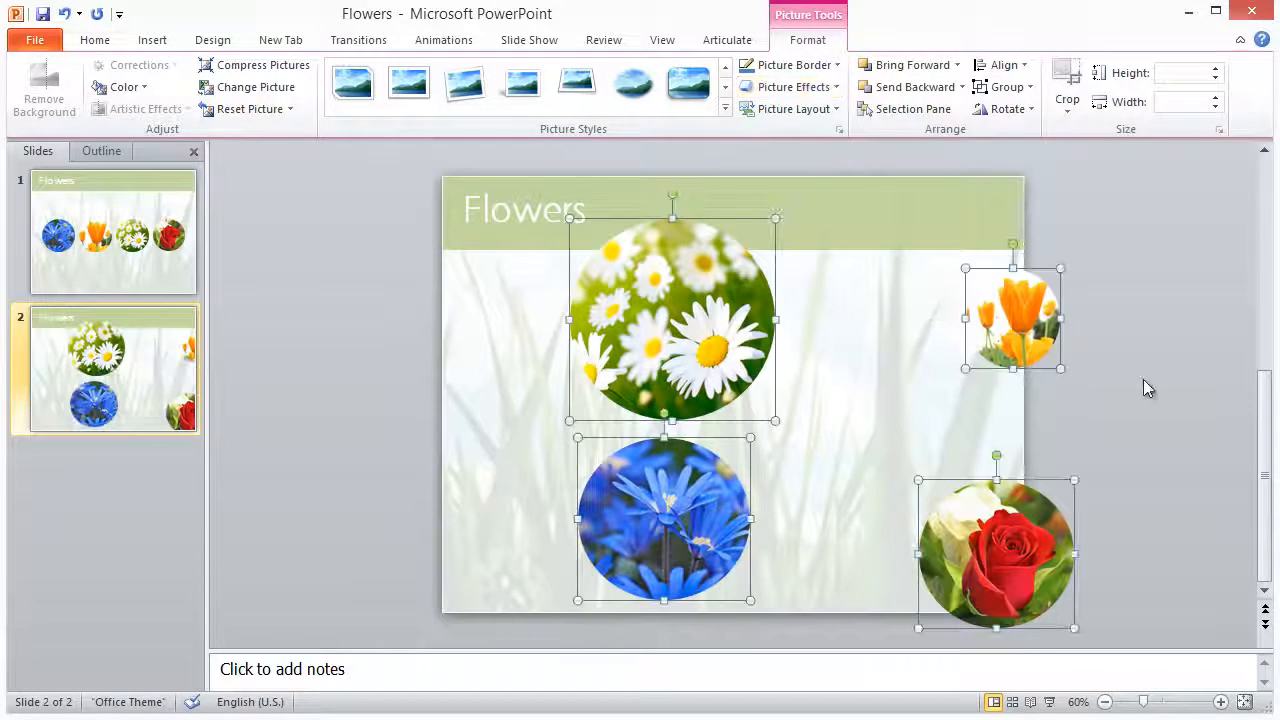
pyautogui.click(688, 84)
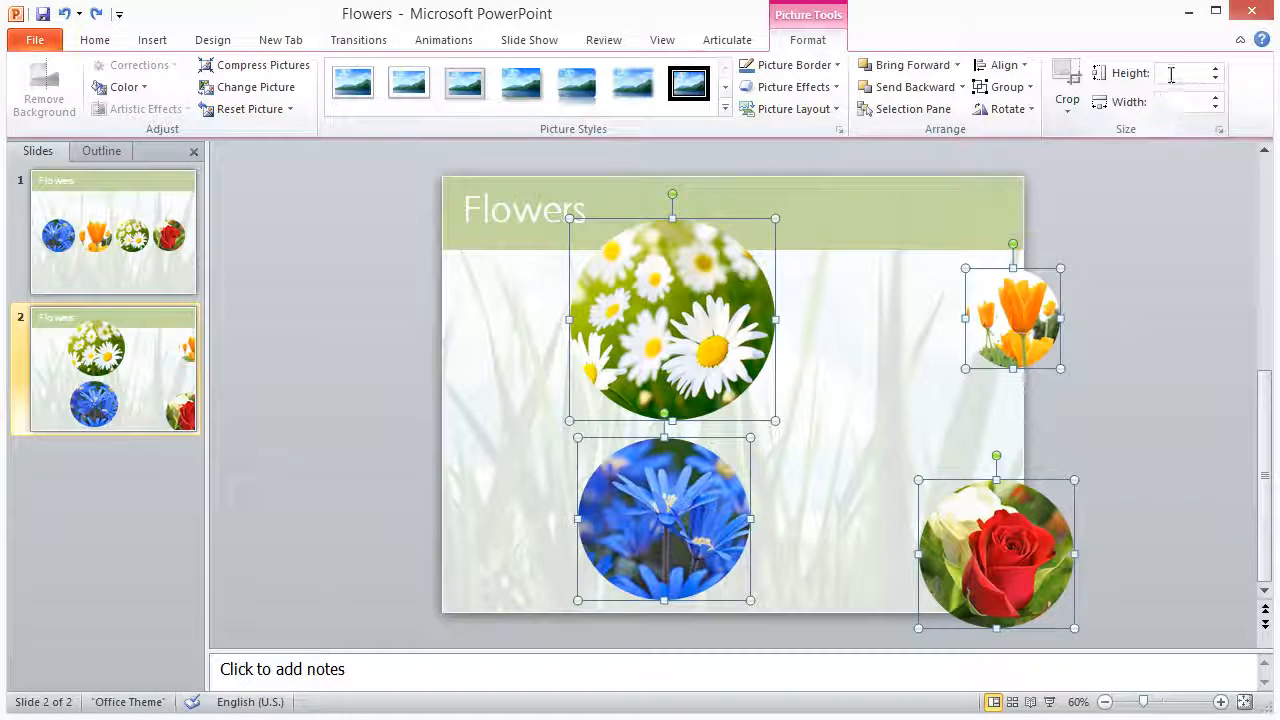
# Set the circles 1.75 inches tall, align them middle and distribute horizontally
pyautogui.write('1.75"')
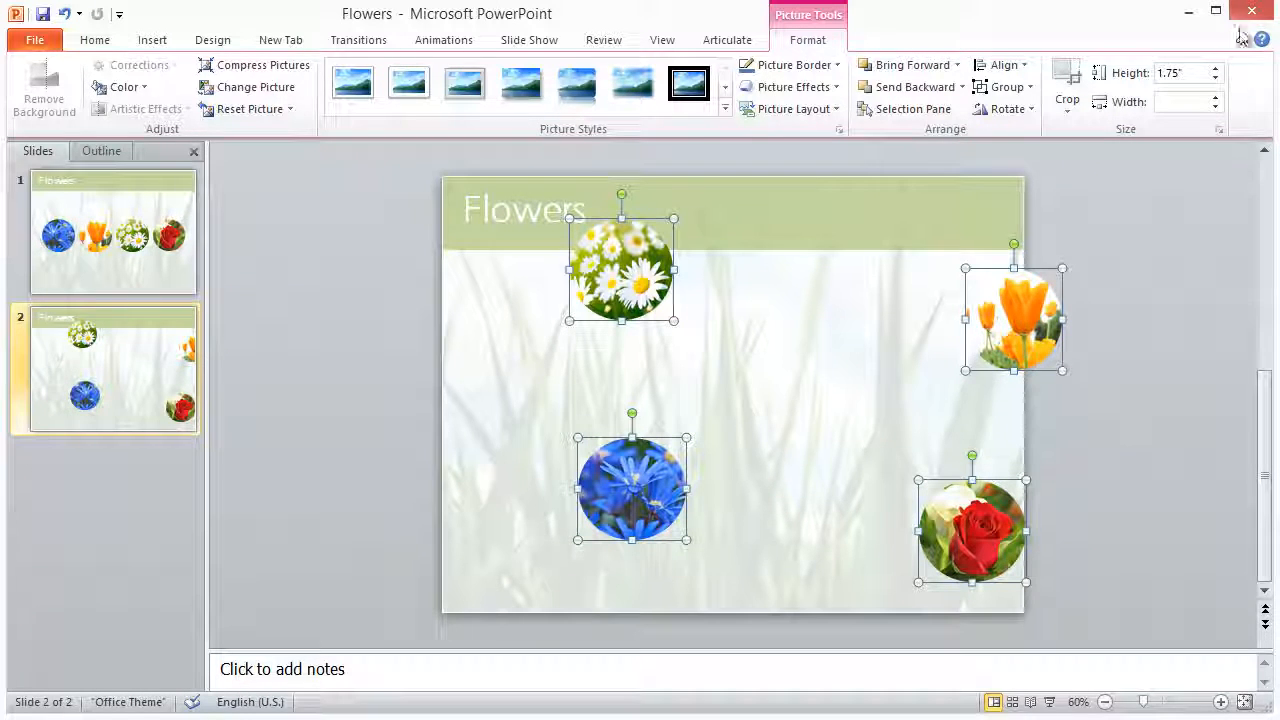
pyautogui.click(1004, 64)
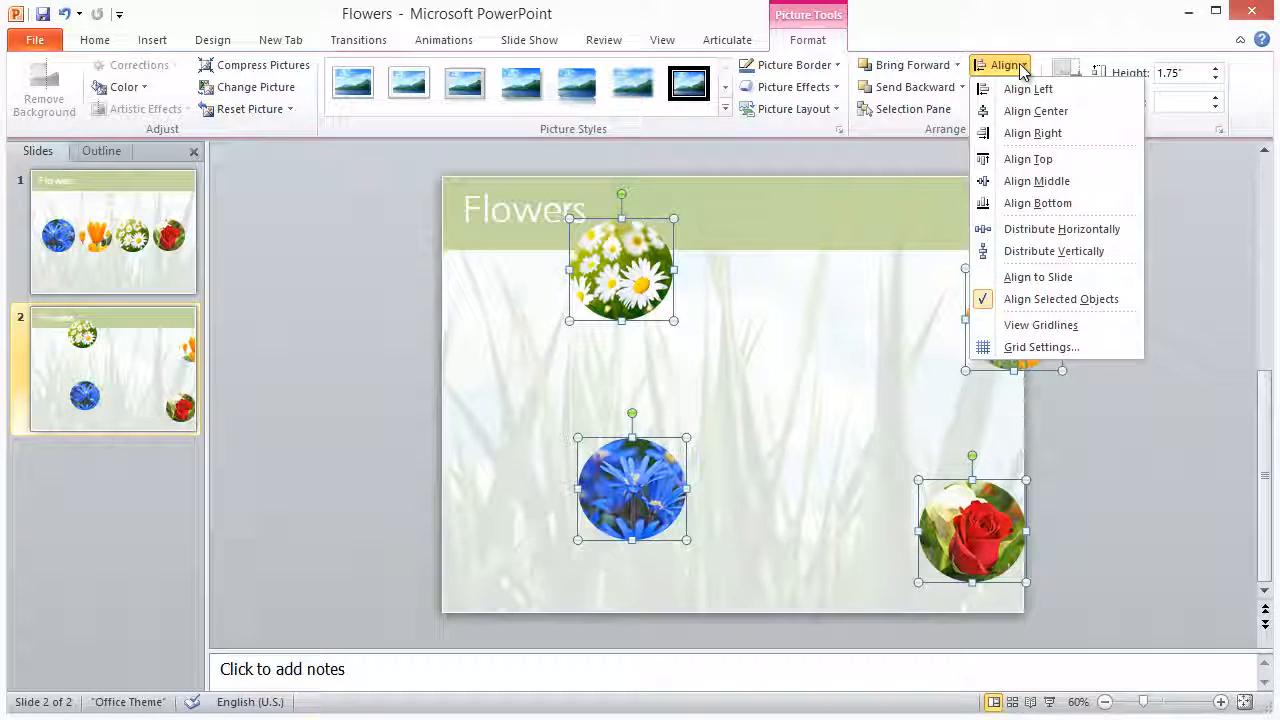
pyautogui.moveTo(1028, 88)
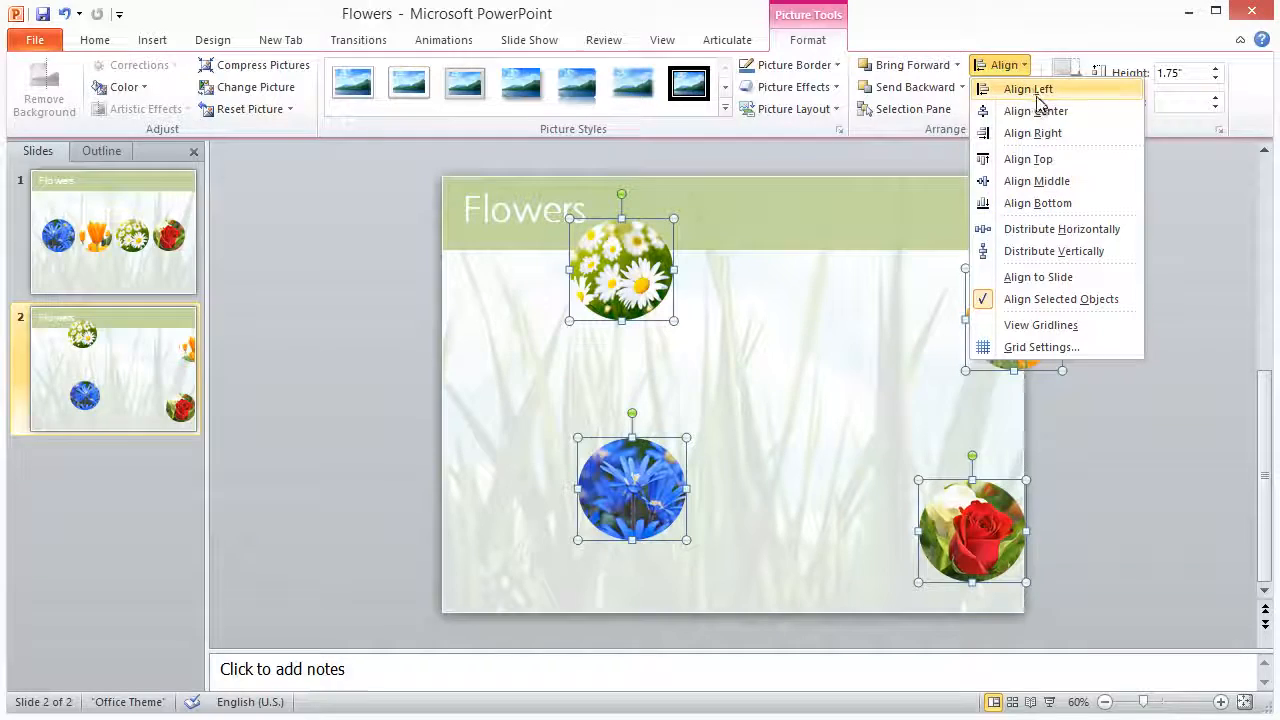
pyautogui.click(1028, 88)
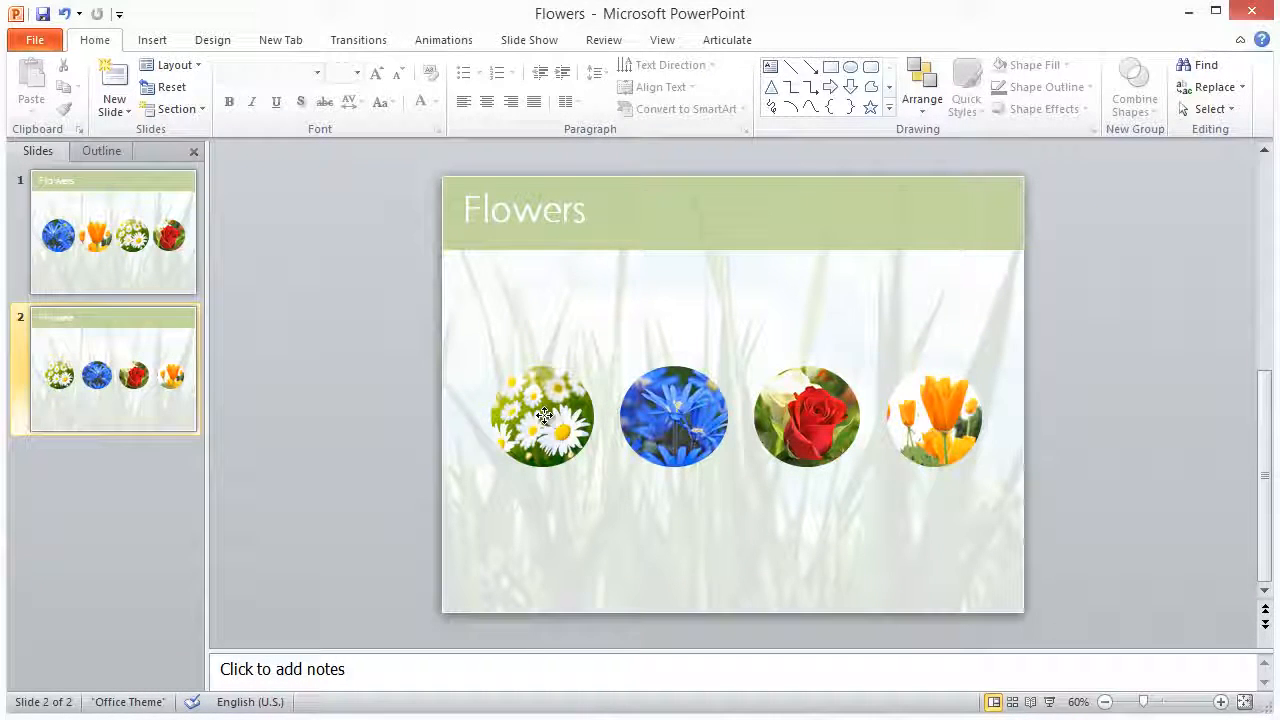
# Save the daisy circle as a named PNG picture in the Circle Images folder
pyautogui.rightClick(544, 418)
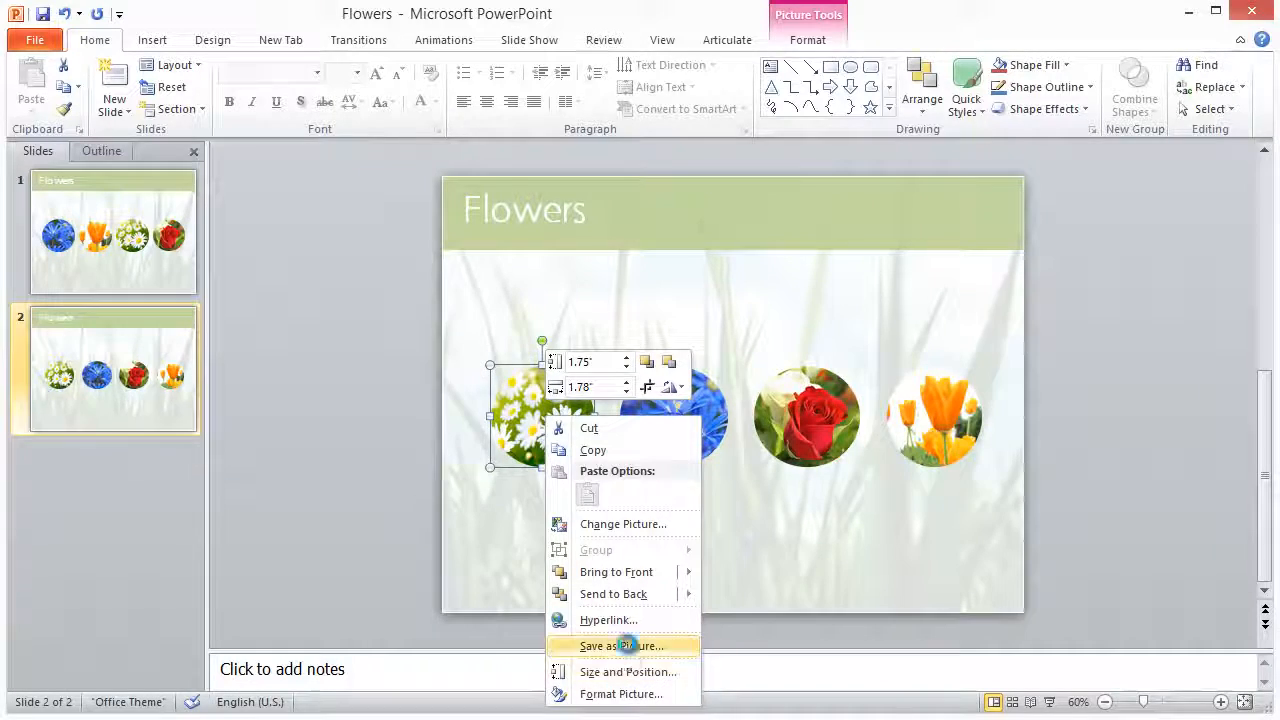
pyautogui.click(620, 644)
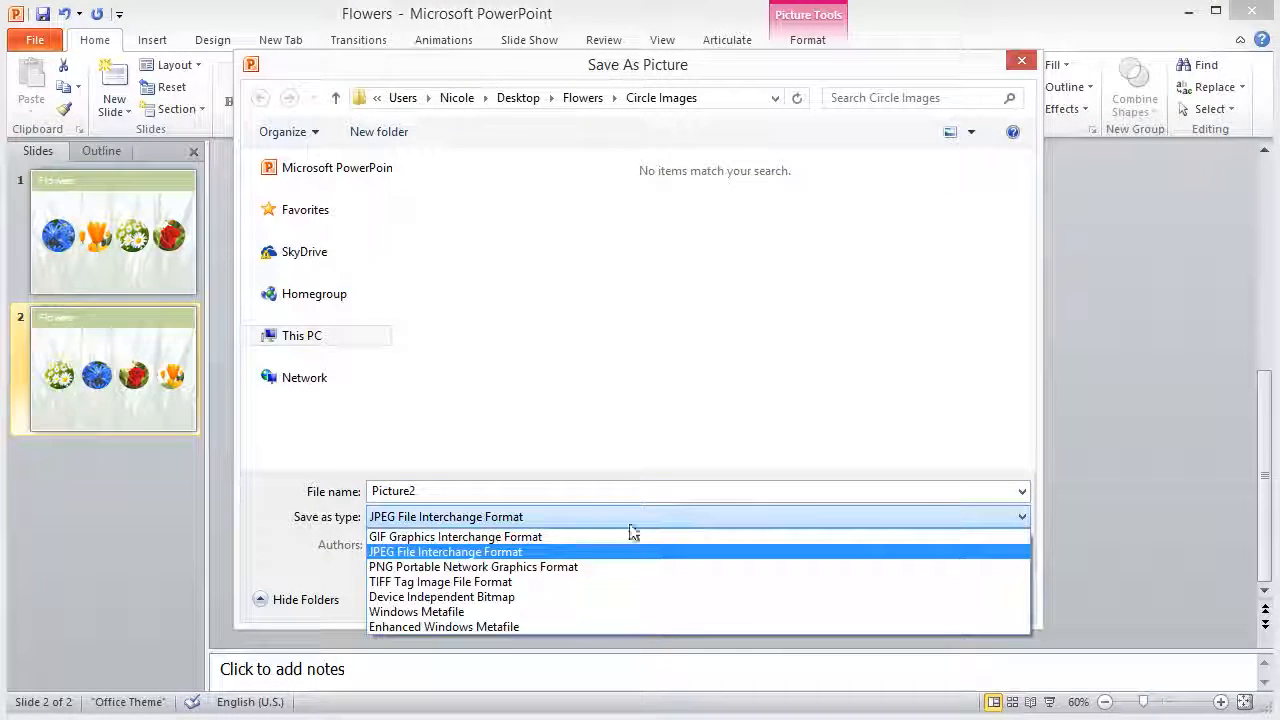
pyautogui.click(472, 568)
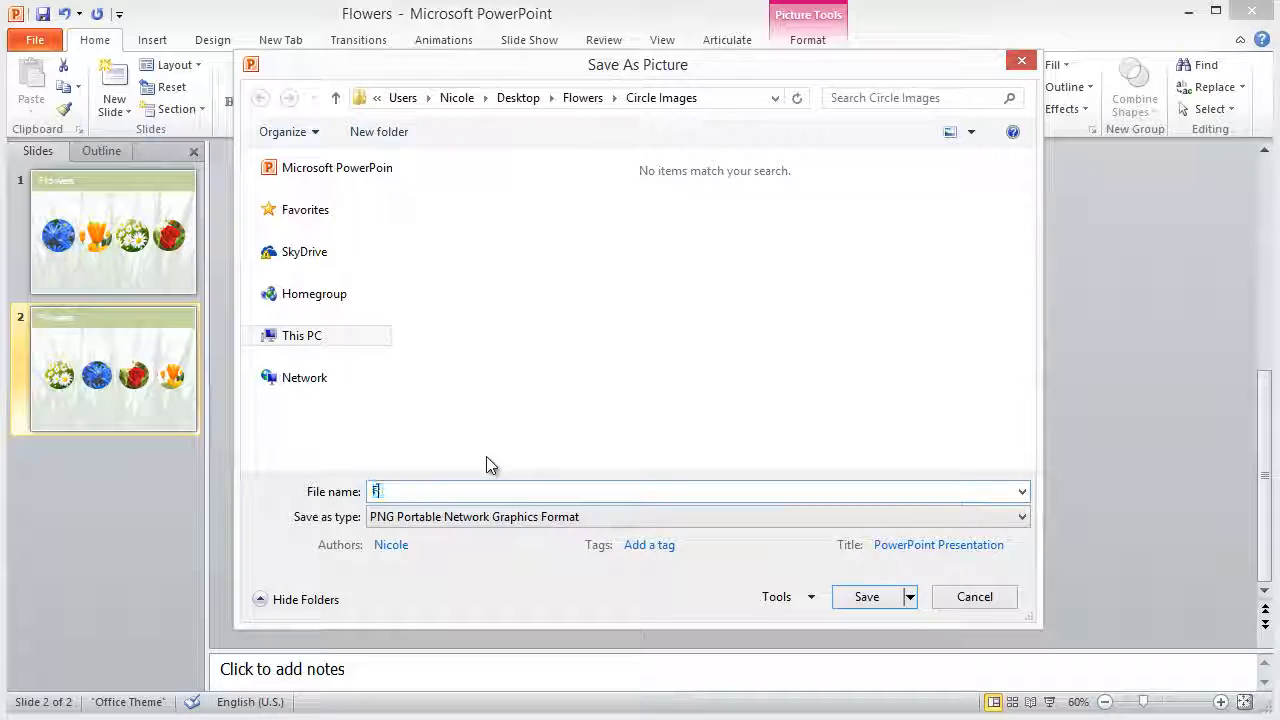
pyautogui.click(974, 596)
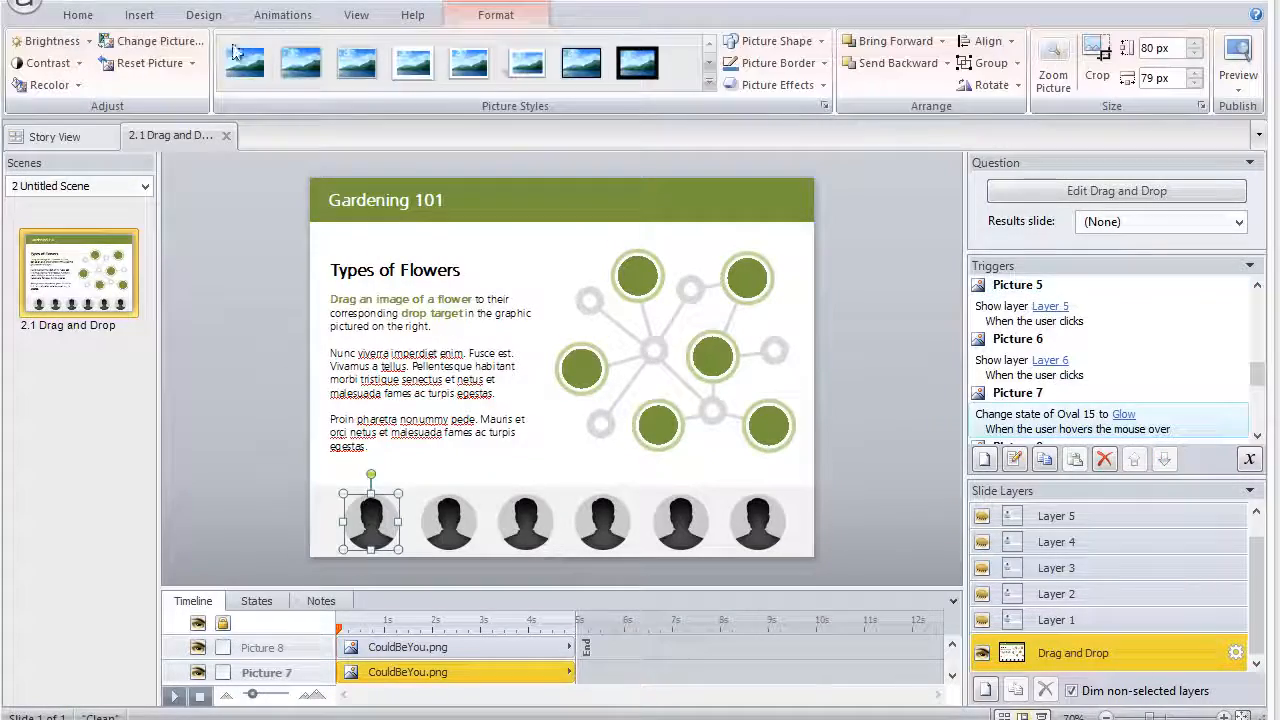
# Change the silhouette drag items to the daisy and blue flower circle PNGs
pyautogui.click(152, 40)
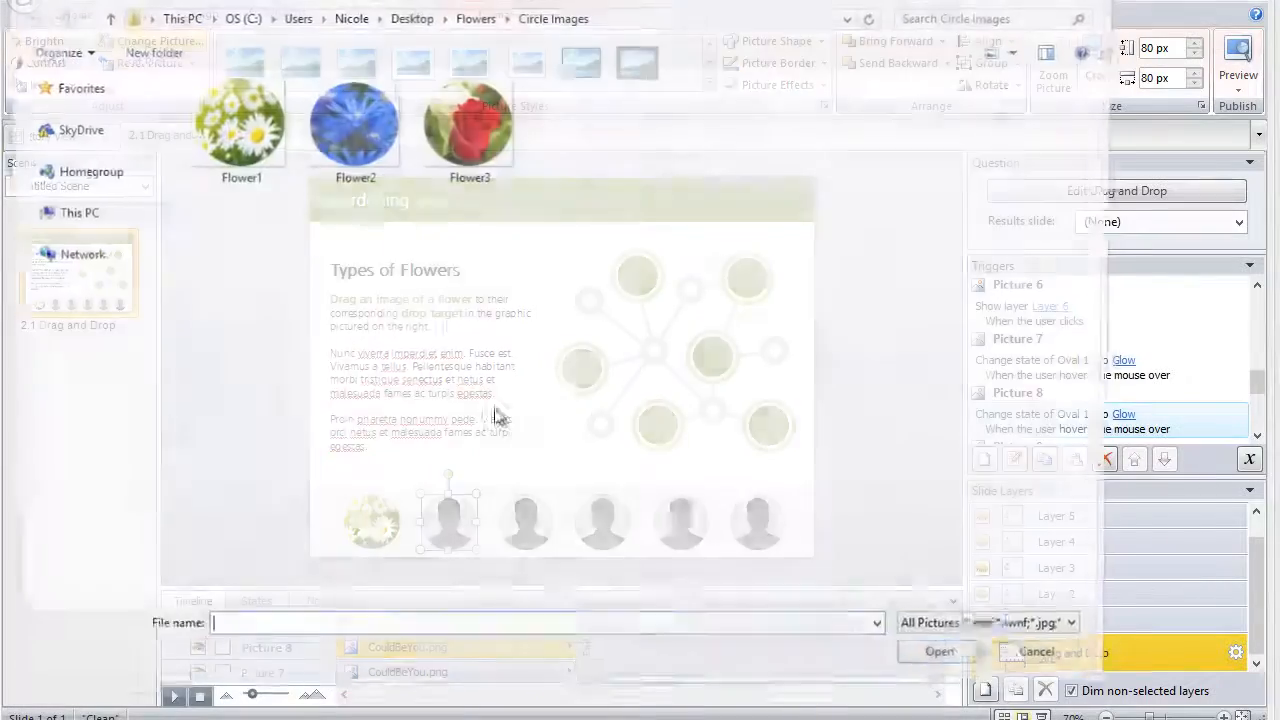
pyautogui.click(938, 652)
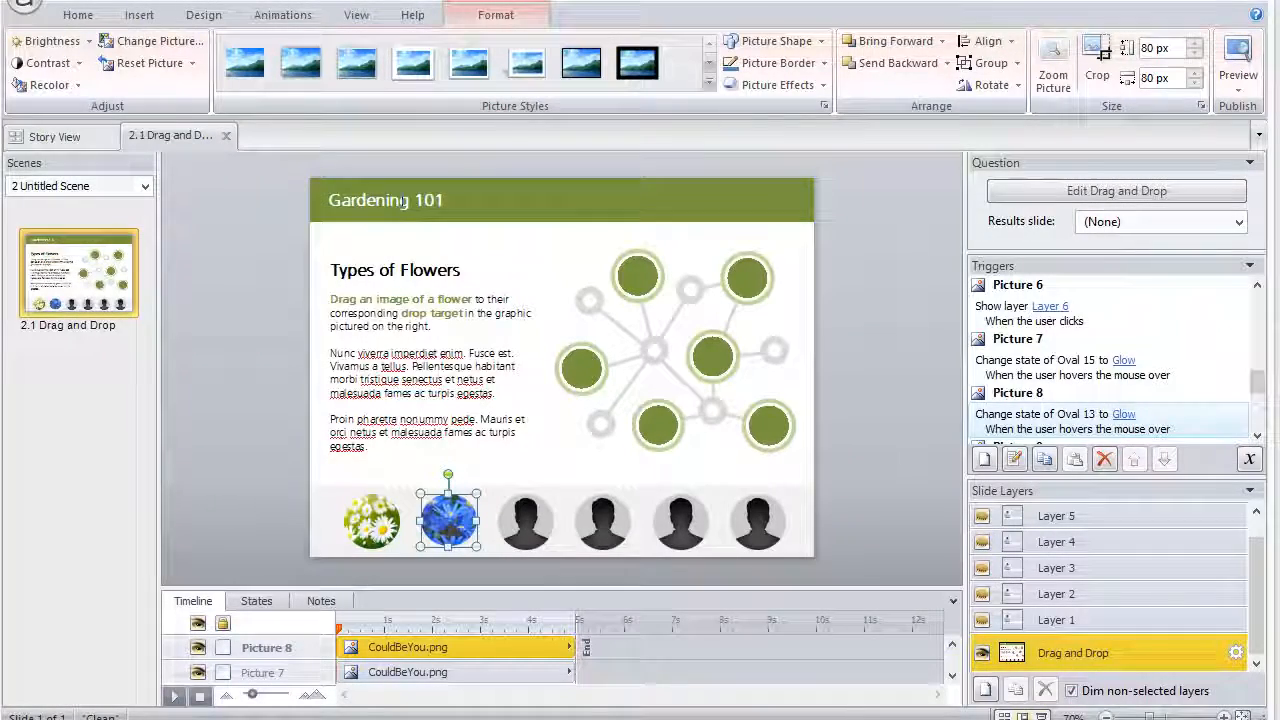